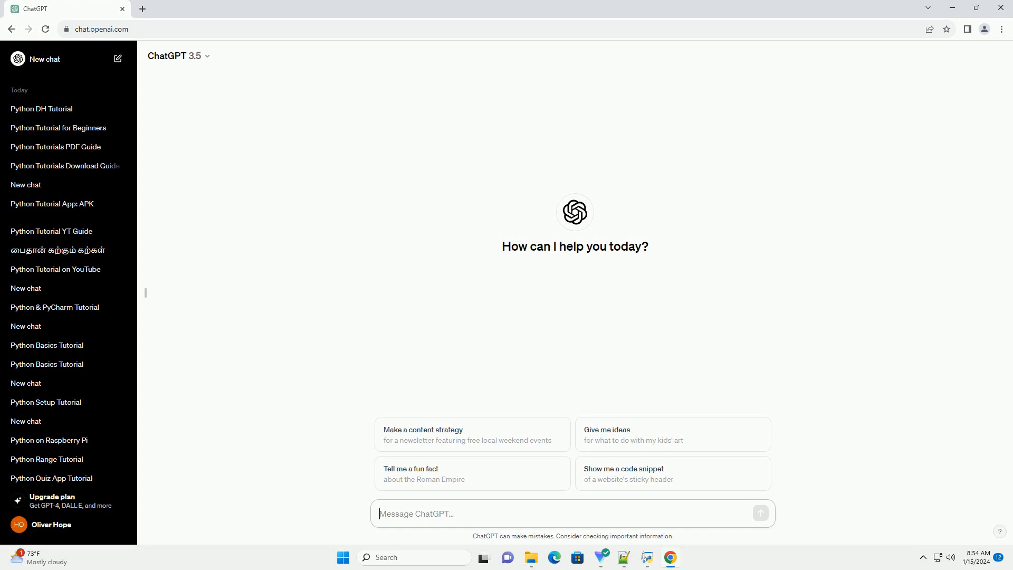
- Focus the message box to request a free Python tutorial with code examples
left_click(415, 513)
type("write an informative tutorial about python tutorials free with code example")
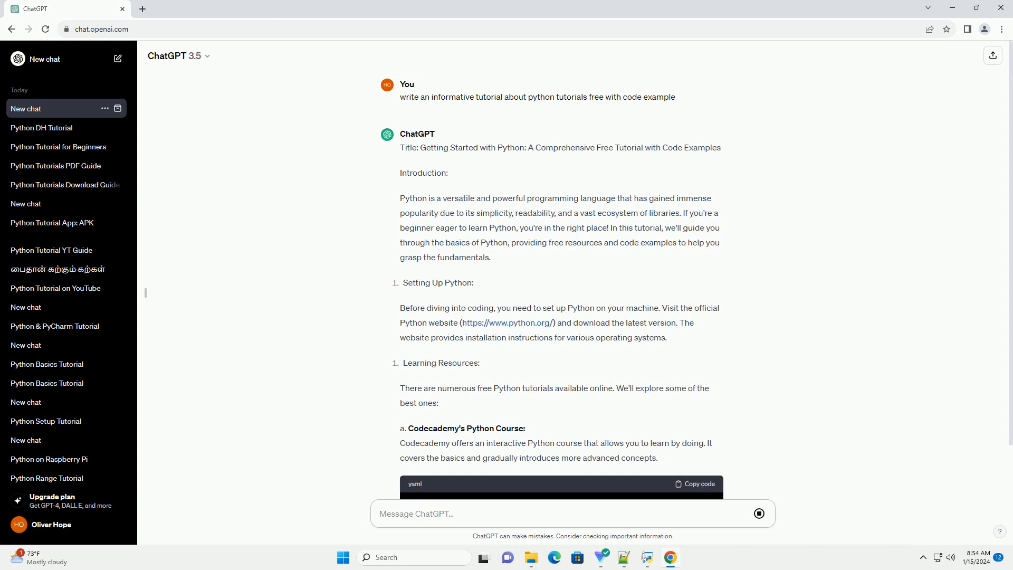
- Scroll through the Codecademy, Python.org and W3Schools resource links as they generate
scroll("down", 3)
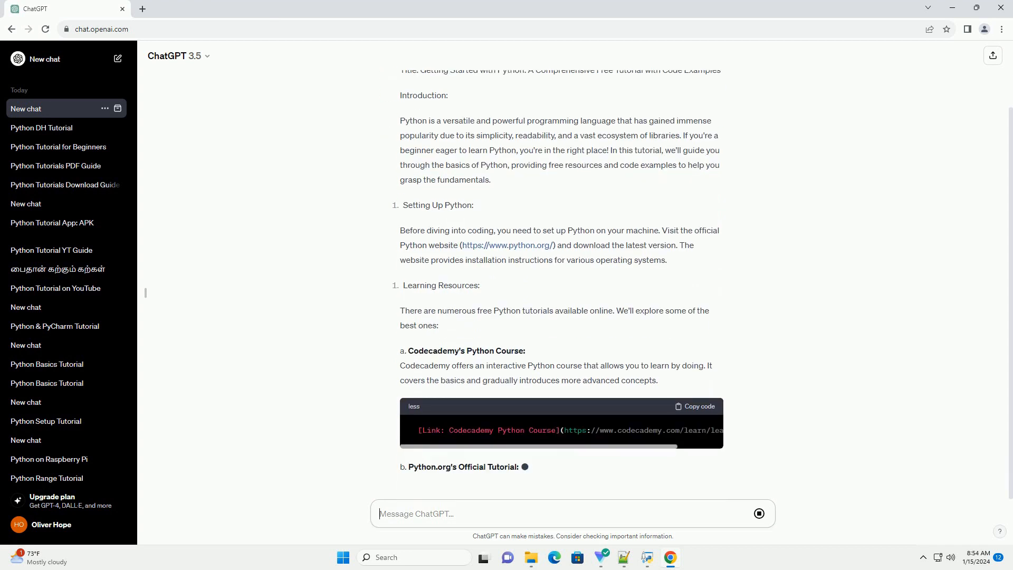
scroll("down", 3)
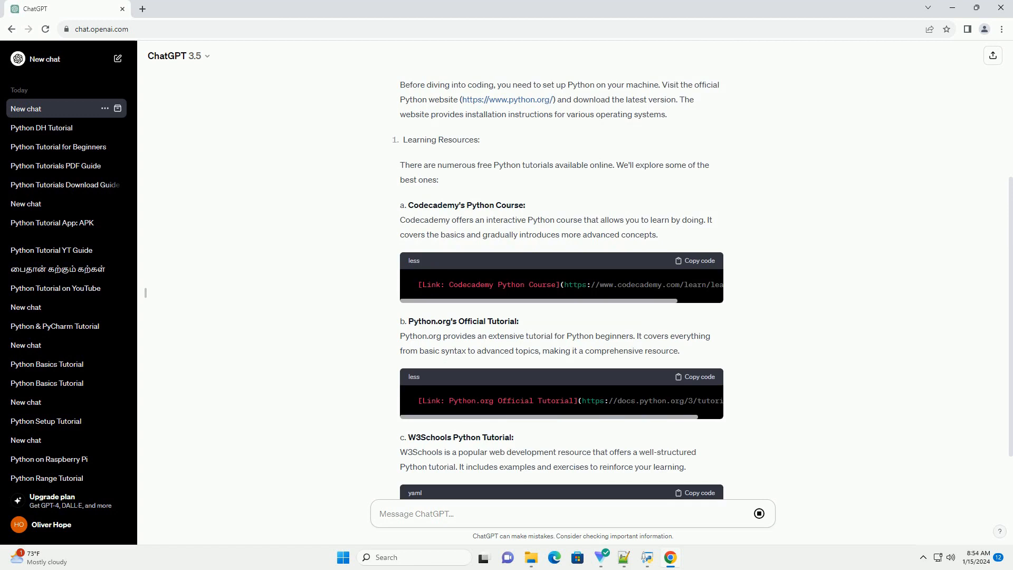
scroll("down", 3)
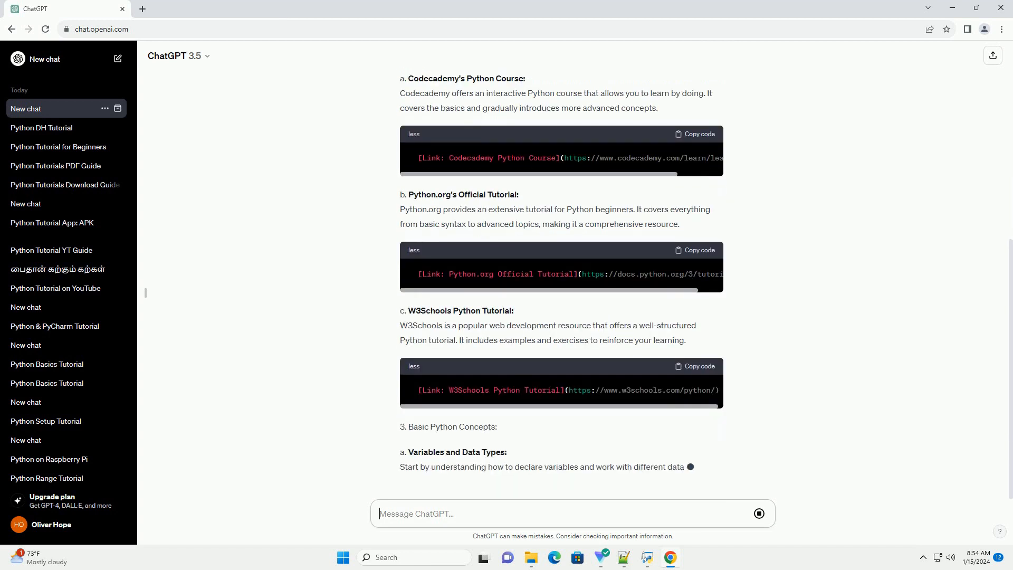
- Scroll through the variables, if/elif and for-loop code examples as they appear
scroll("down", 3)
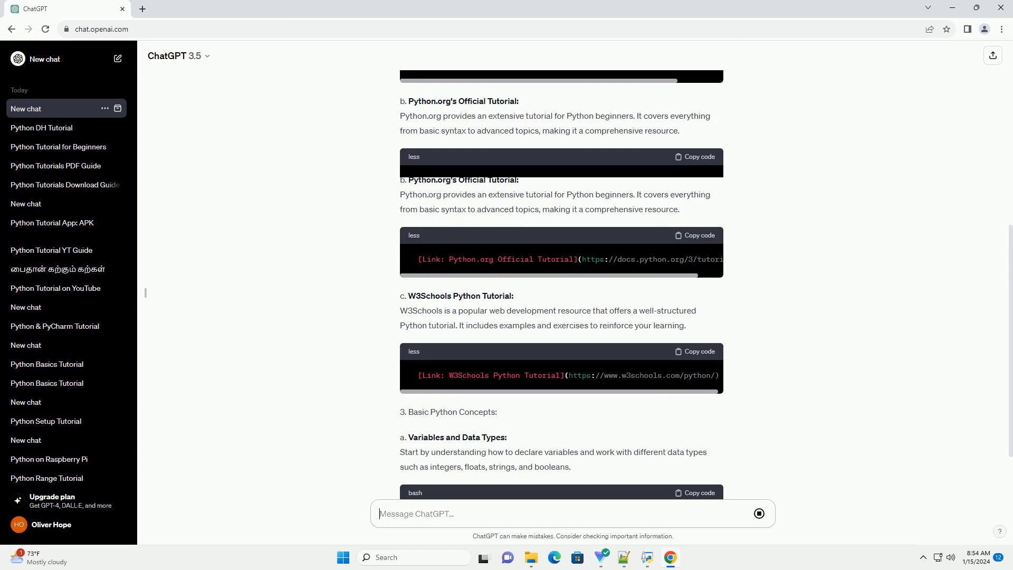
scroll("down", 3)
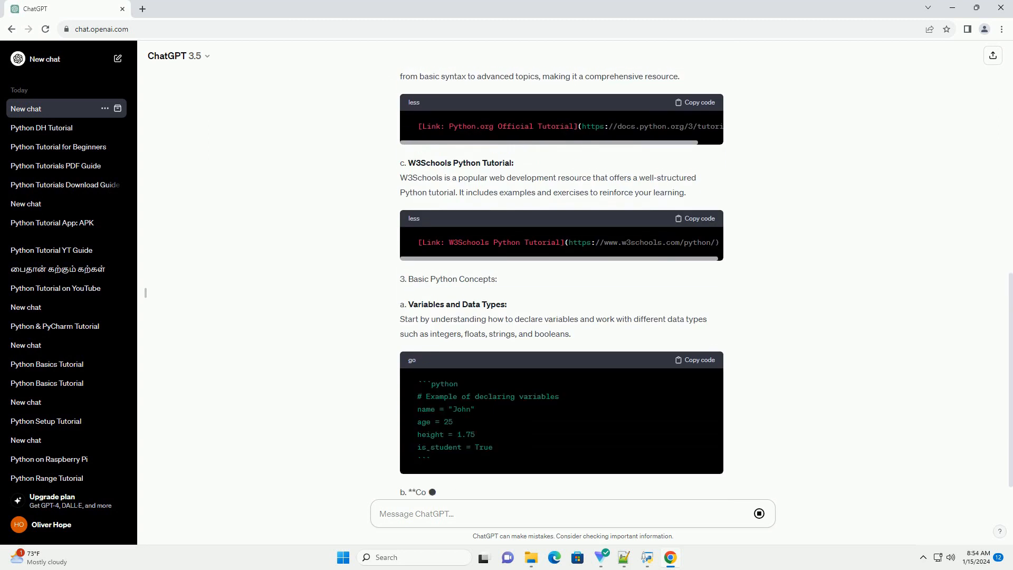
scroll("down", 3)
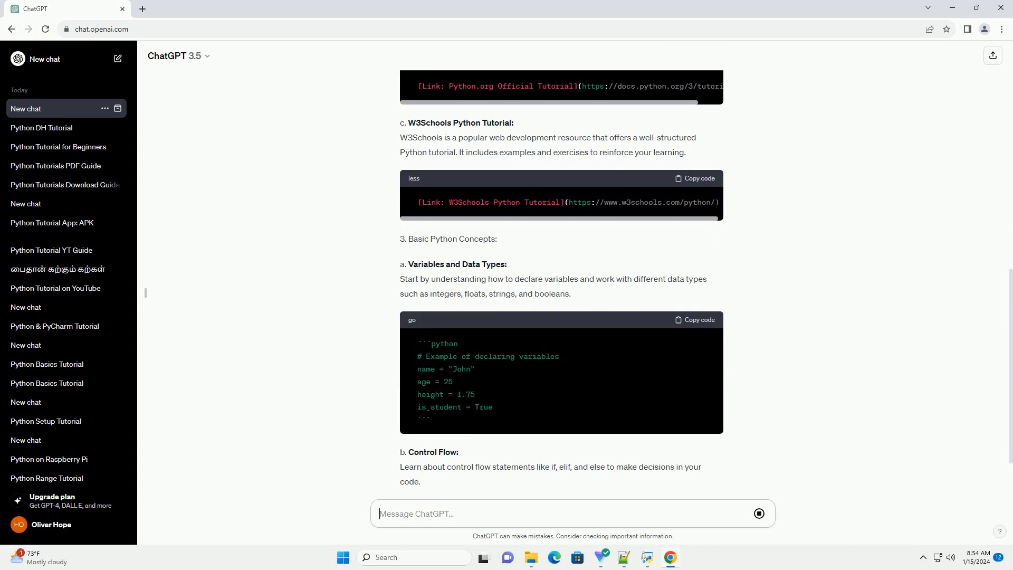
scroll("down", 3)
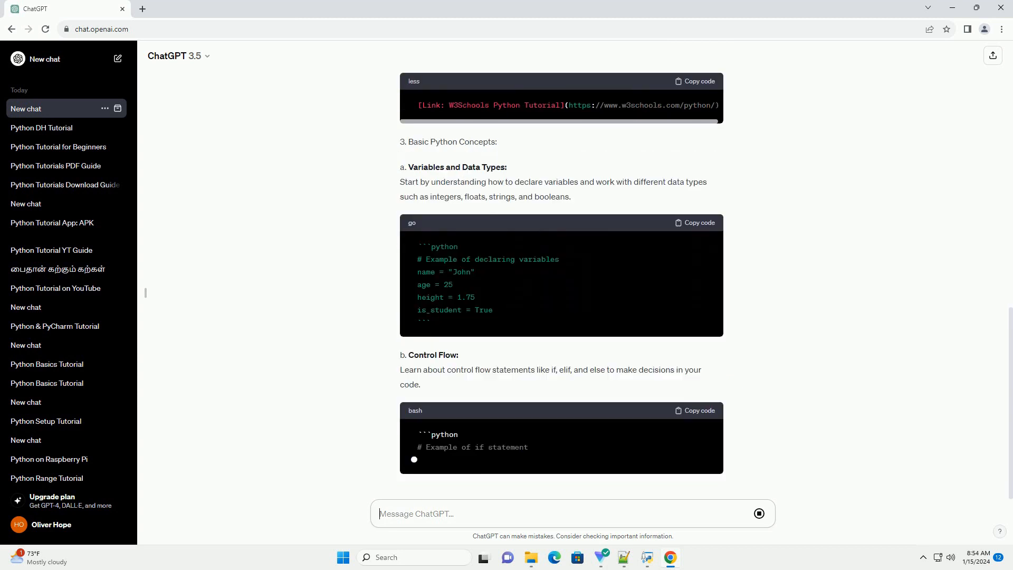
scroll("down", 3)
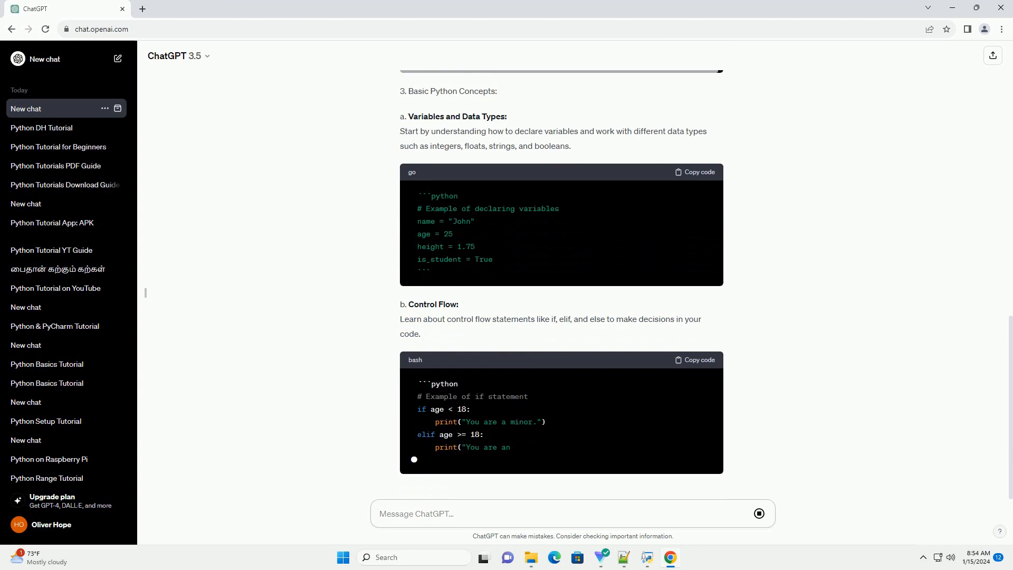
scroll("down", 3)
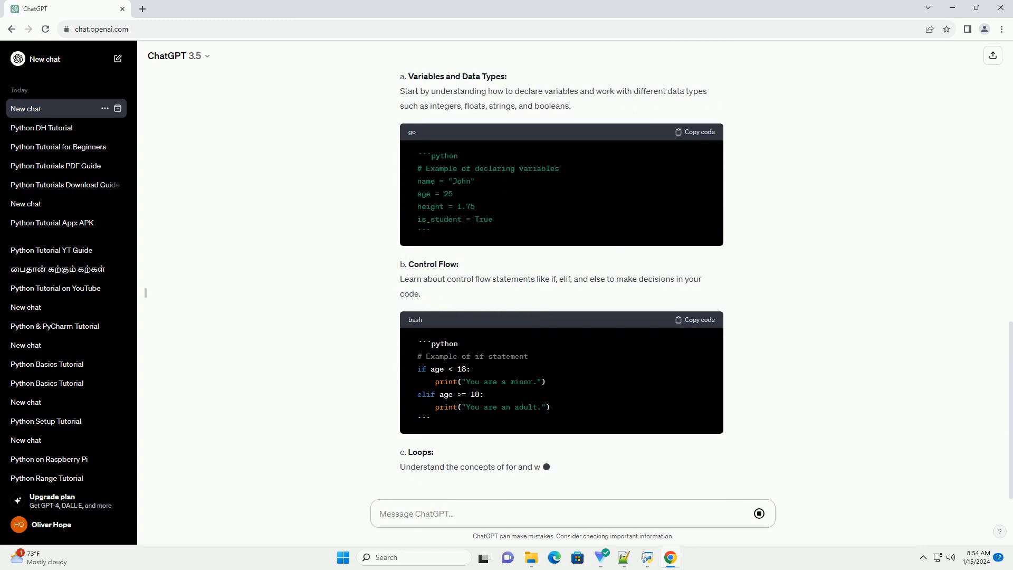
scroll("down", 3)
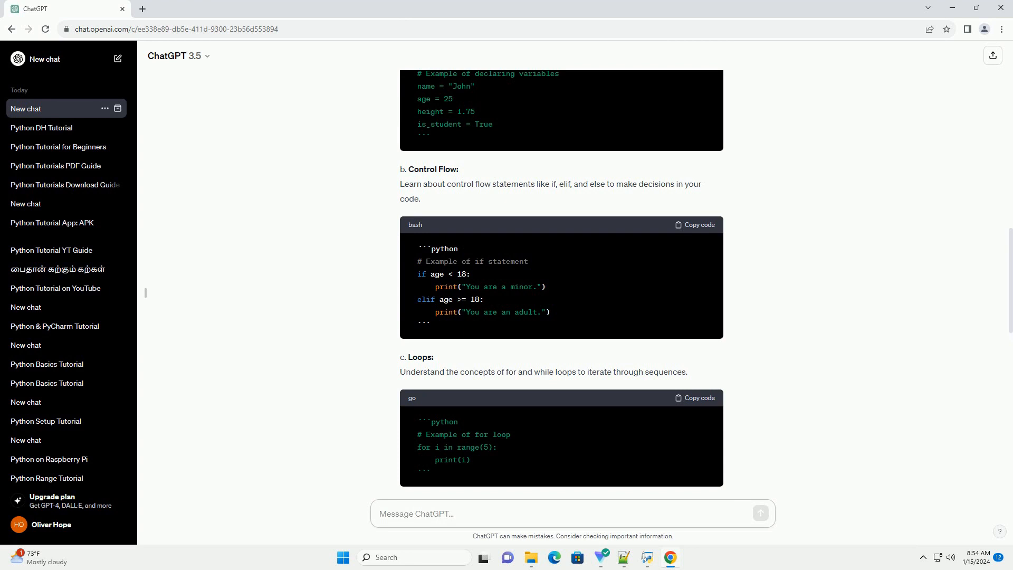
- Let the for-loop example finish while the conversation title begins with 'Pyt'
type("Pyt")
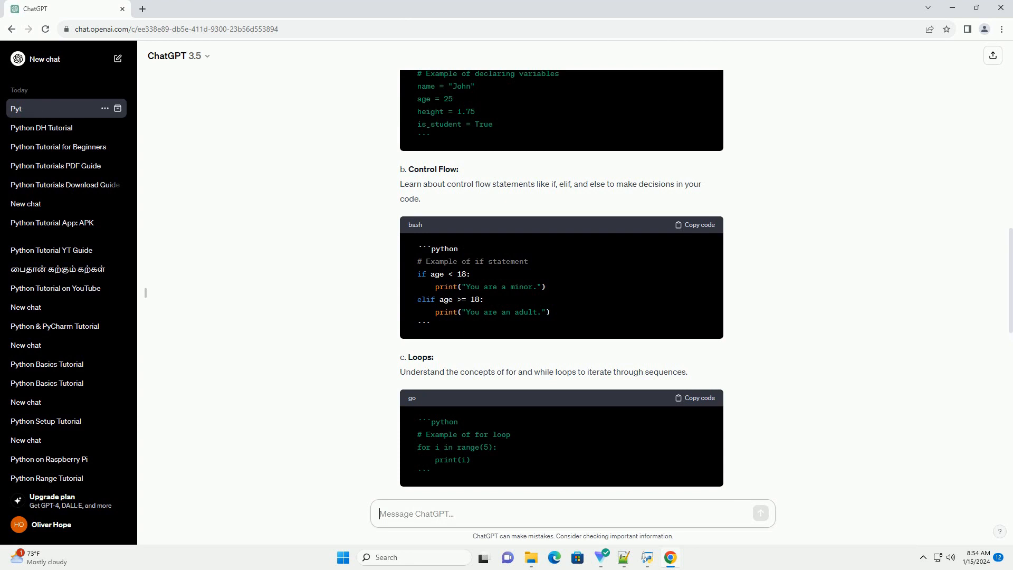